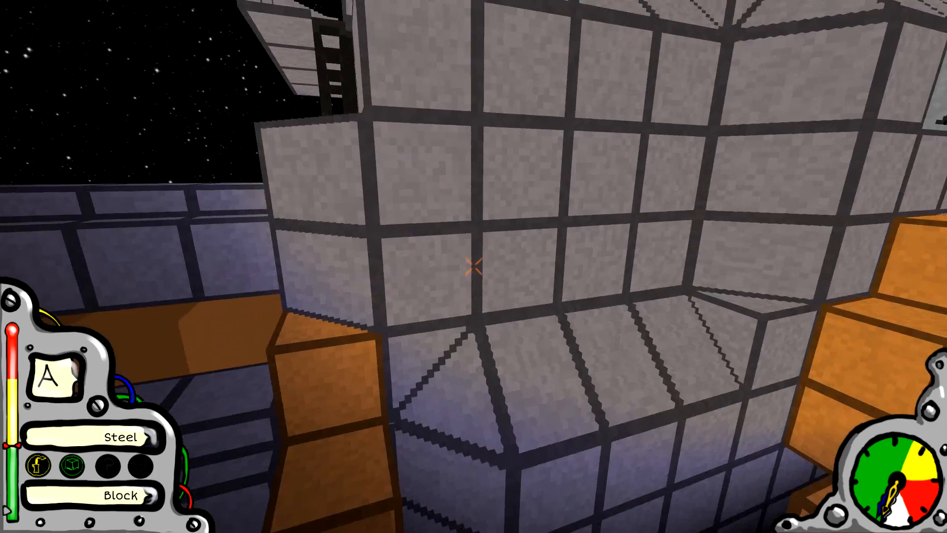
{"action": "mouse_move", "coordinate": [473, 267]}
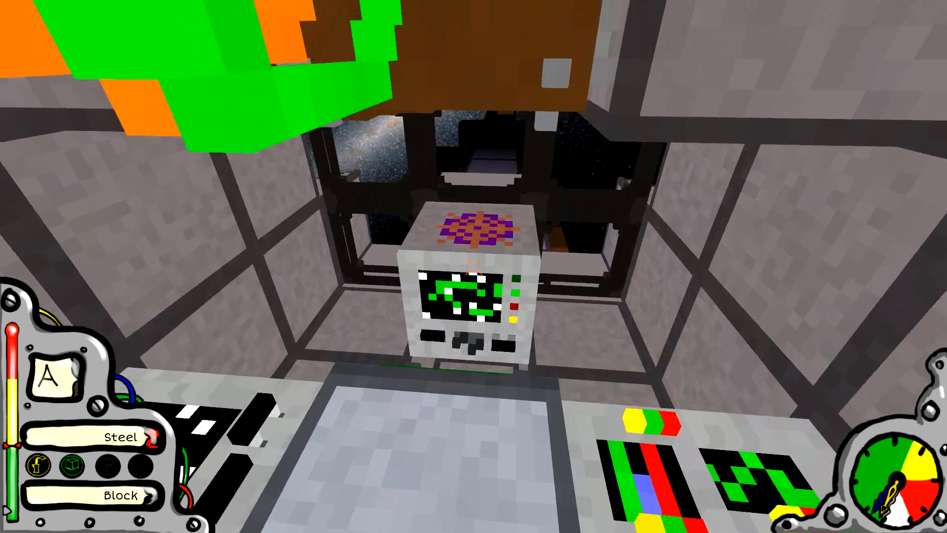
{"action": "mouse_move", "coordinate": [471, 266]}
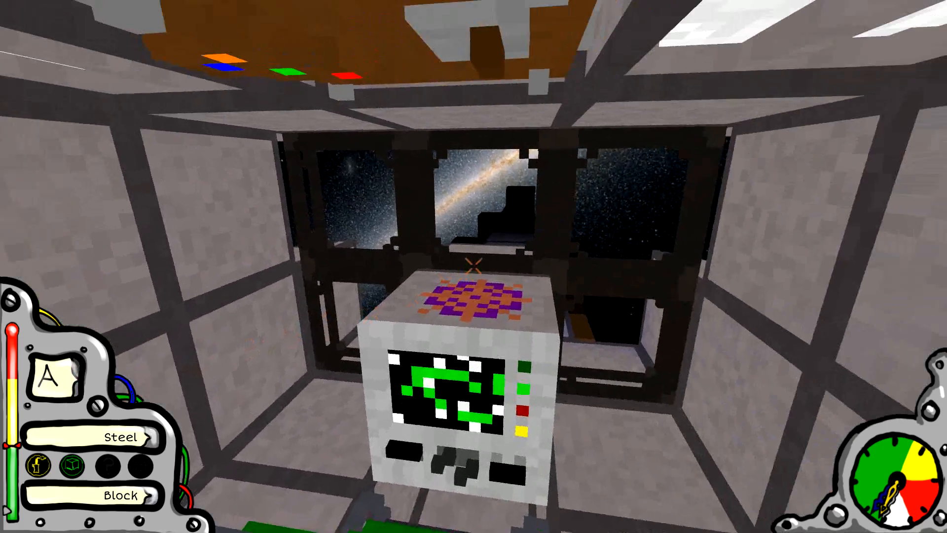
{"action": "mouse_move", "coordinate": [473, 266]}
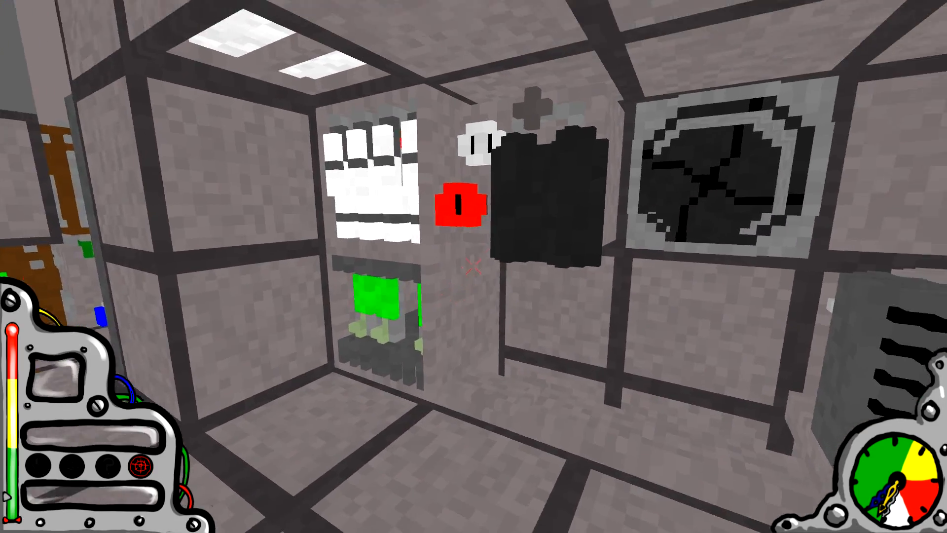
{"action": "mouse_move", "coordinate": [473, 266]}
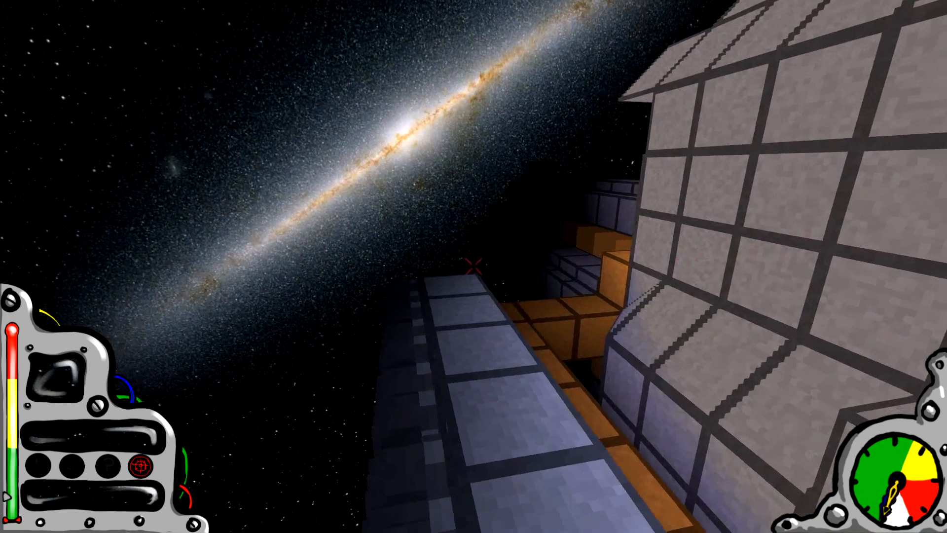
{"action": "mouse_move", "coordinate": [473, 275]}
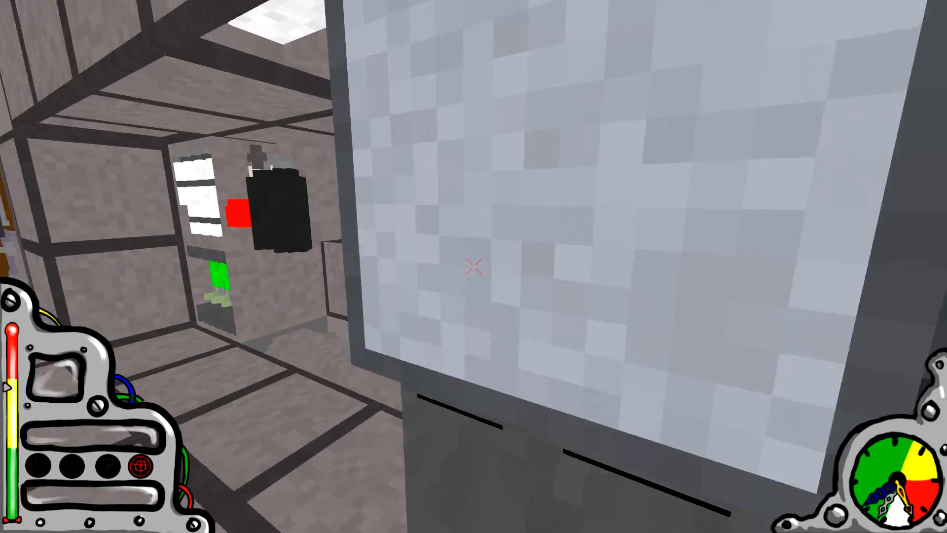
{"action": "mouse_move", "coordinate": [474, 268]}
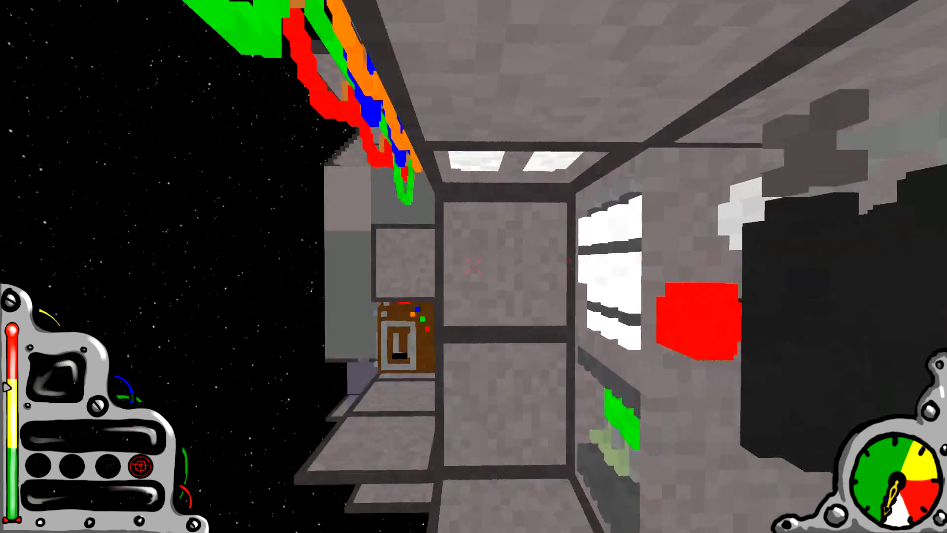